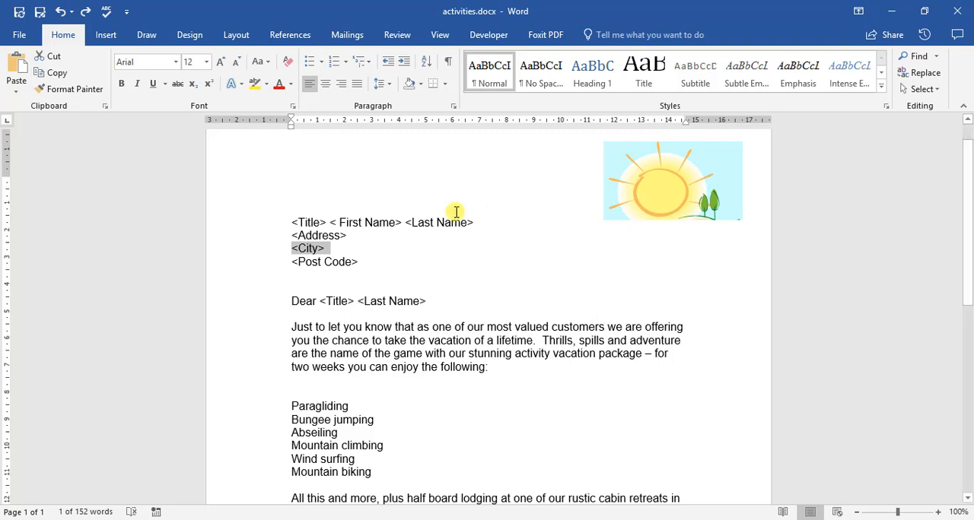
pyautogui.moveTo(197, 6)
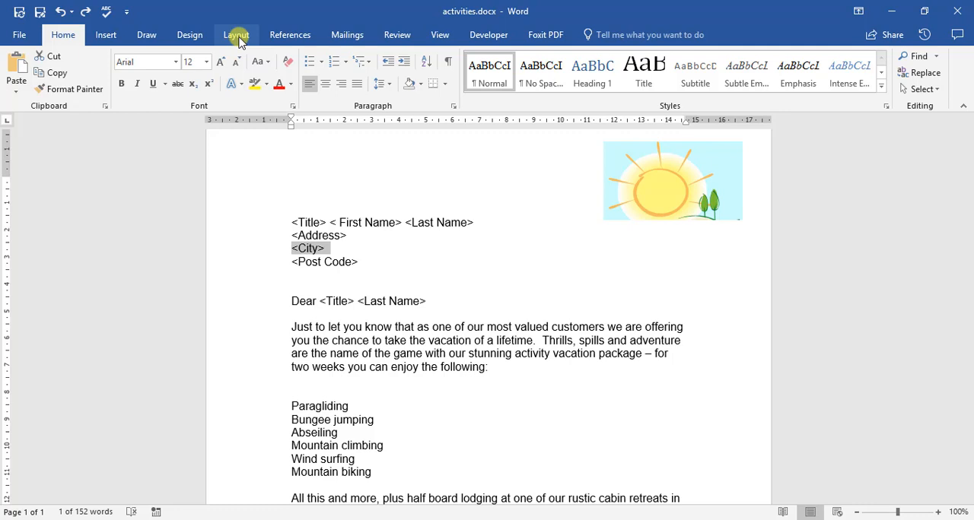
# Switch the ribbon to the Layout tab to show page setup options.
pyautogui.click(236, 34)
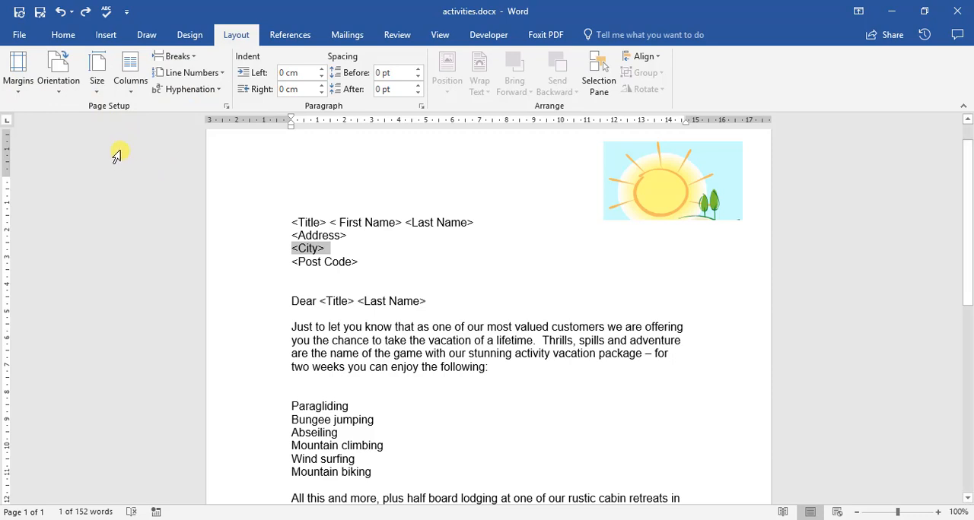
pyautogui.moveTo(34, 101)
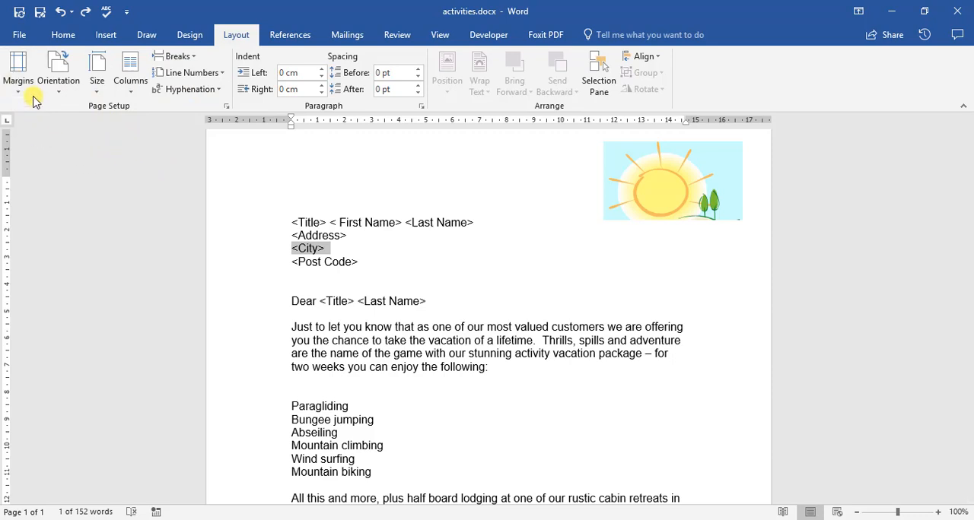
pyautogui.moveTo(62, 200)
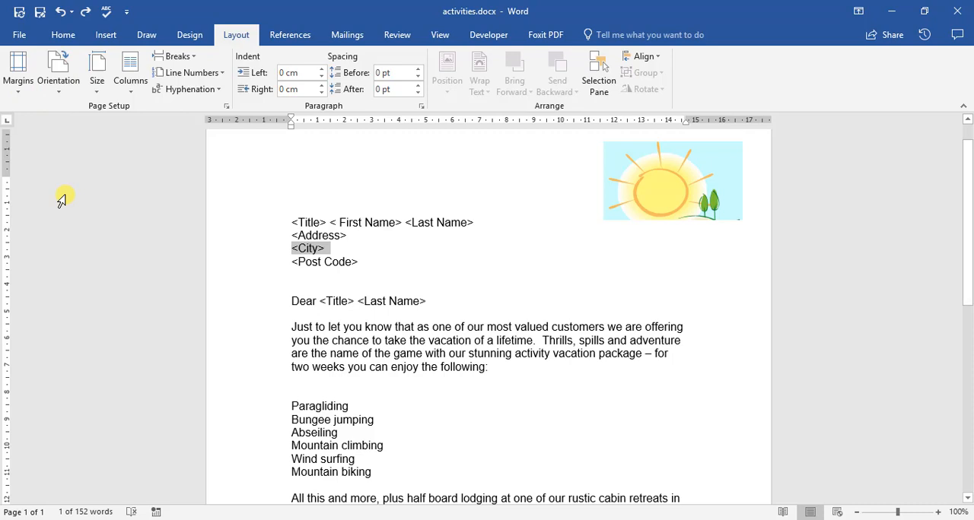
pyautogui.click(59, 73)
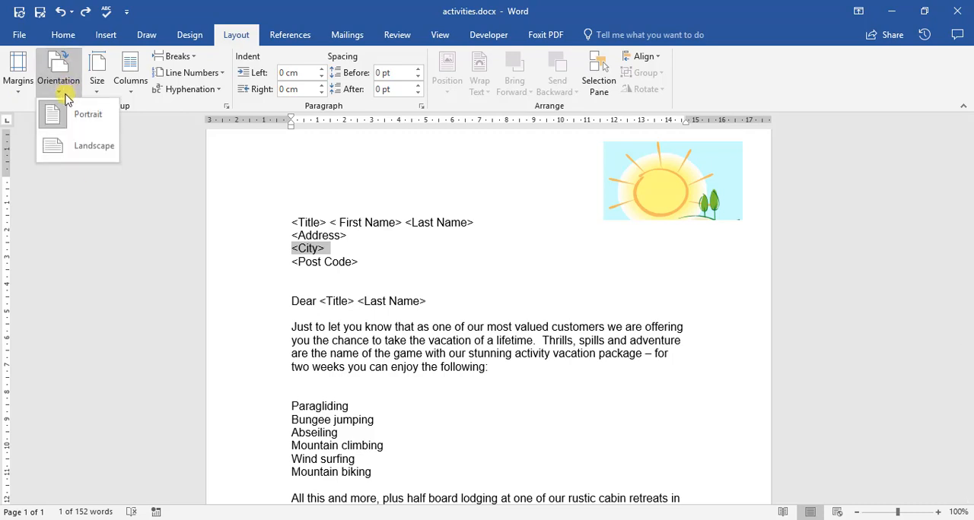
pyautogui.moveTo(82, 129)
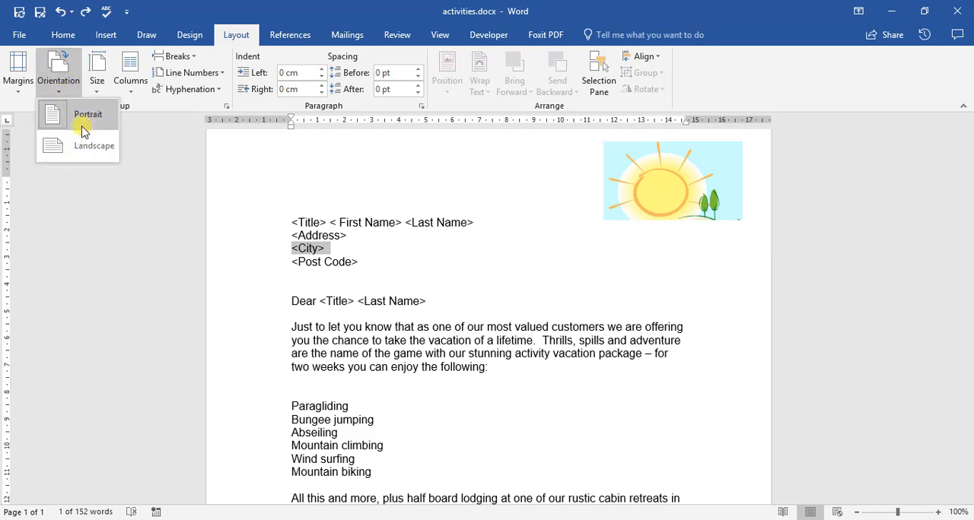
pyautogui.moveTo(81, 146)
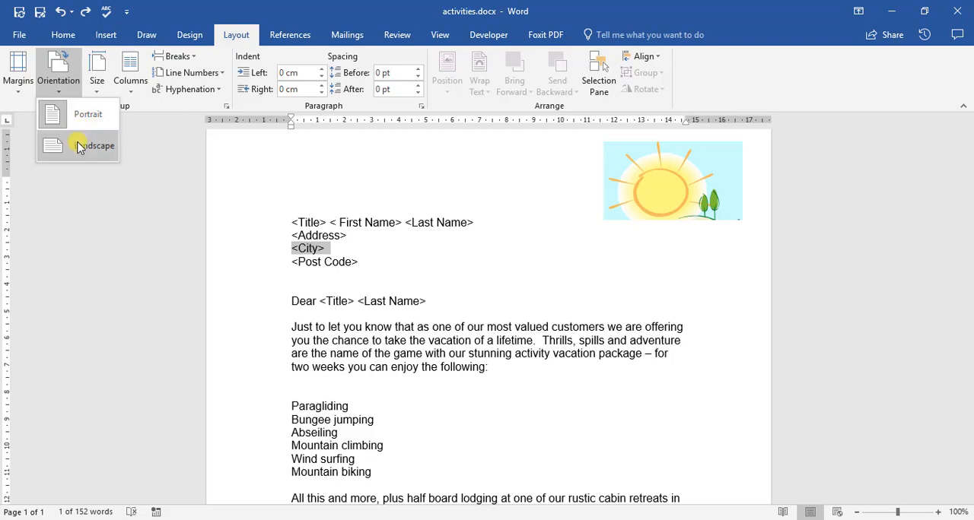
pyautogui.click(93, 146)
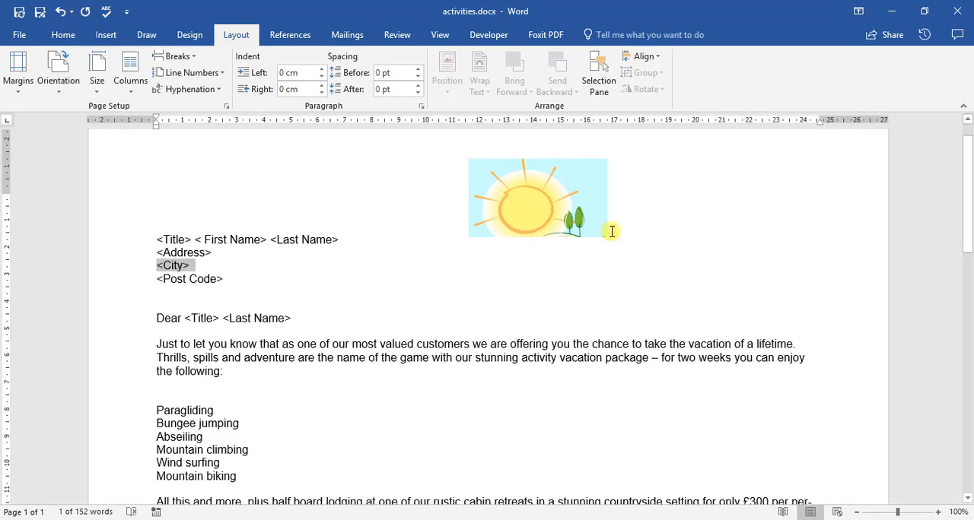
pyautogui.scroll(-3)
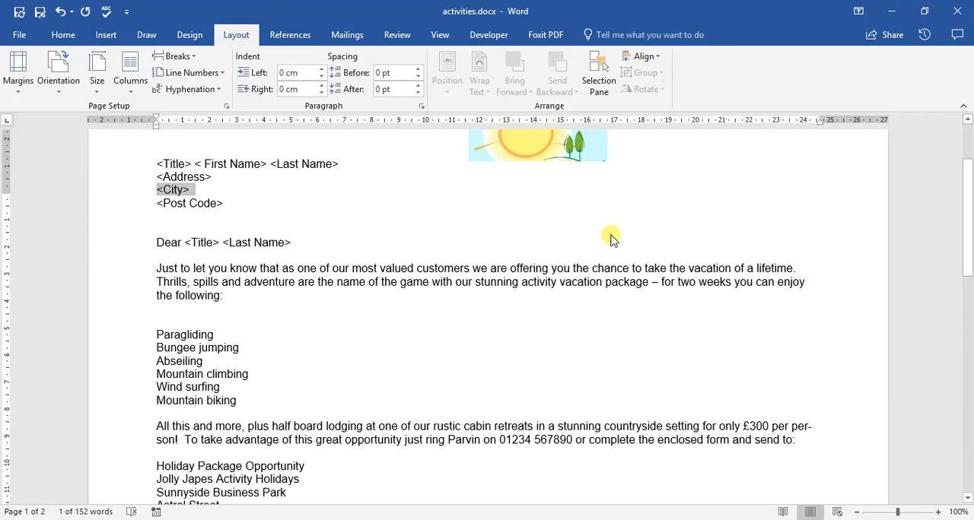
pyautogui.click(59, 72)
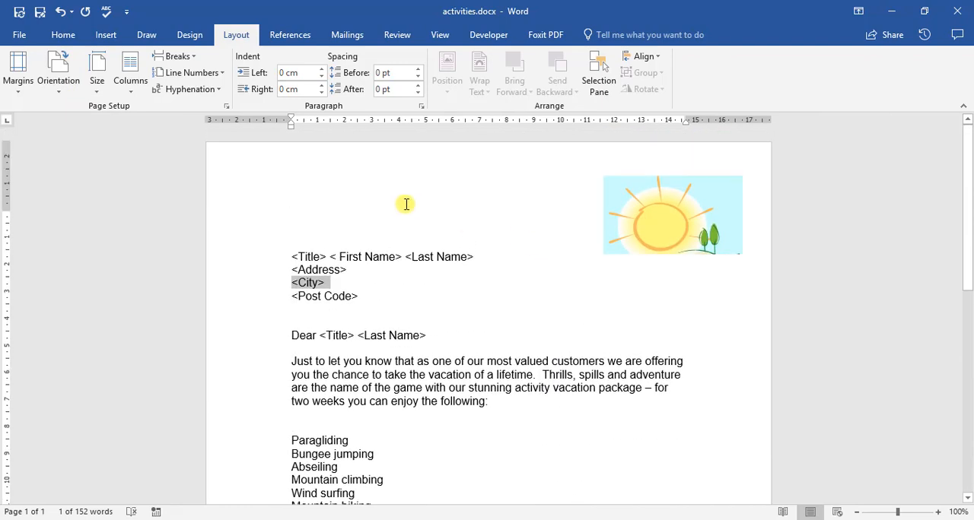
pyautogui.moveTo(96, 69)
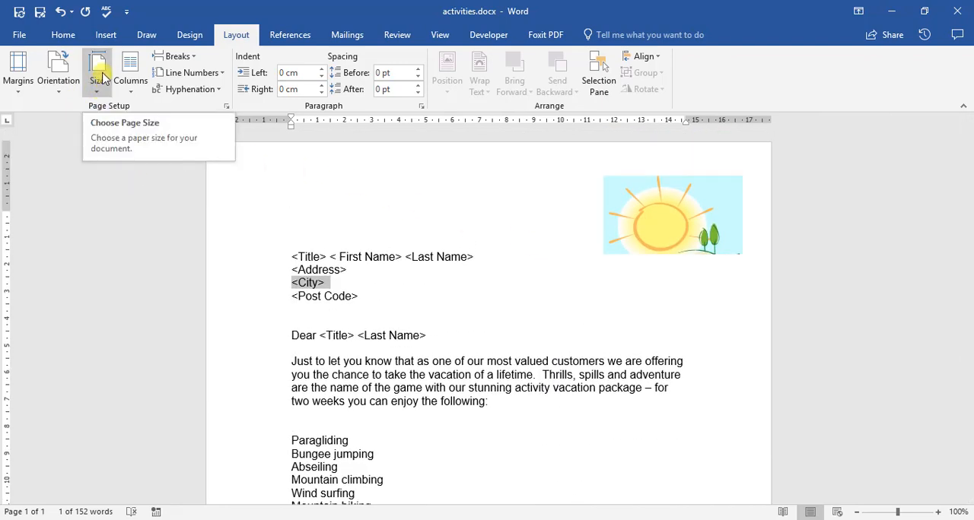
# Open the Size dropdown and browse paper sizes, with A4 (21 × 29,7 cm) current.
pyautogui.click(96, 72)
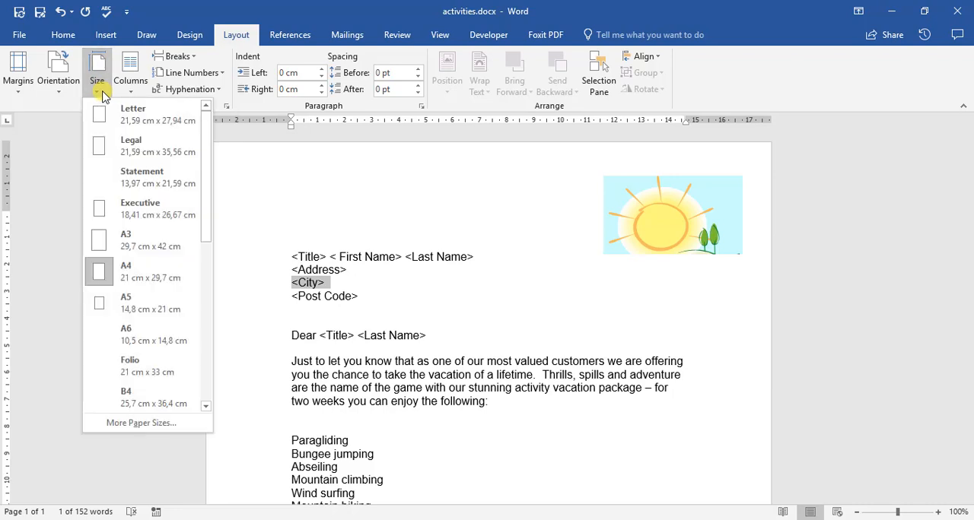
pyautogui.moveTo(156, 145)
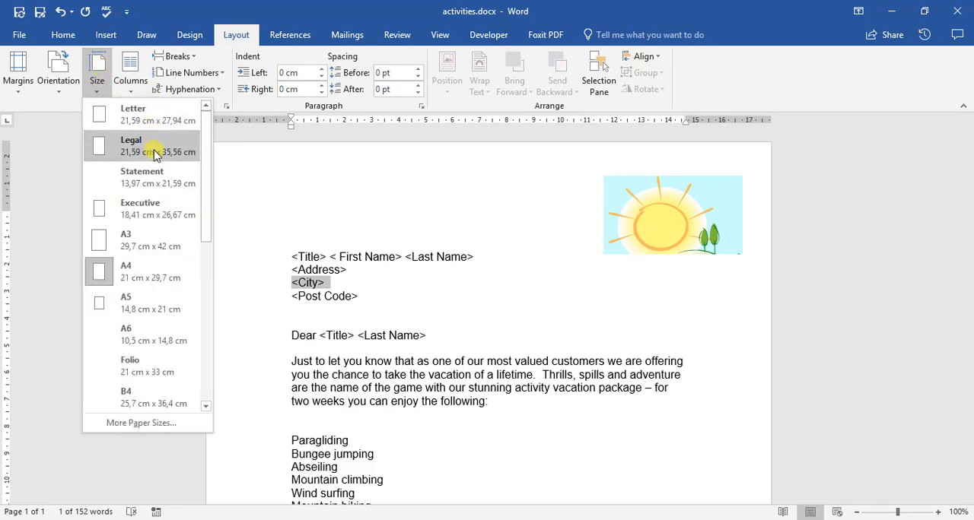
pyautogui.moveTo(133, 114)
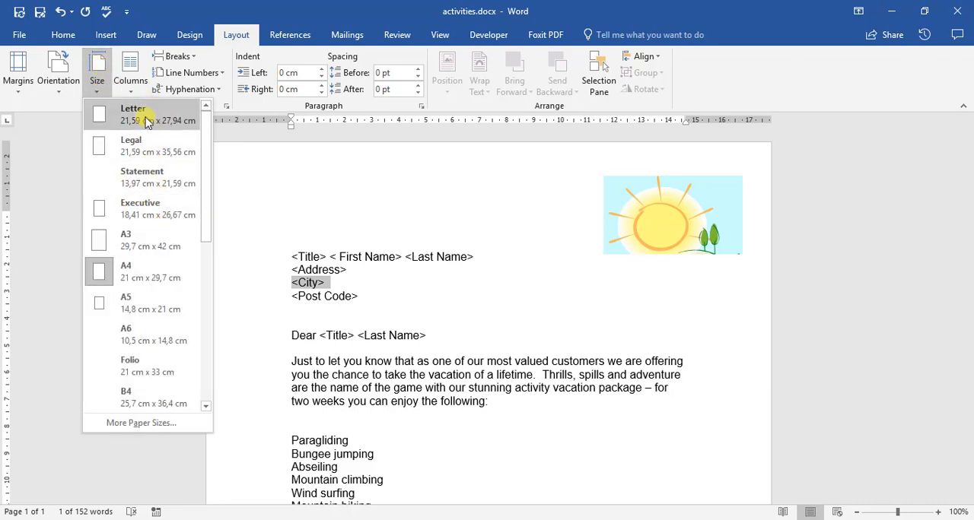
pyautogui.scroll(-3)
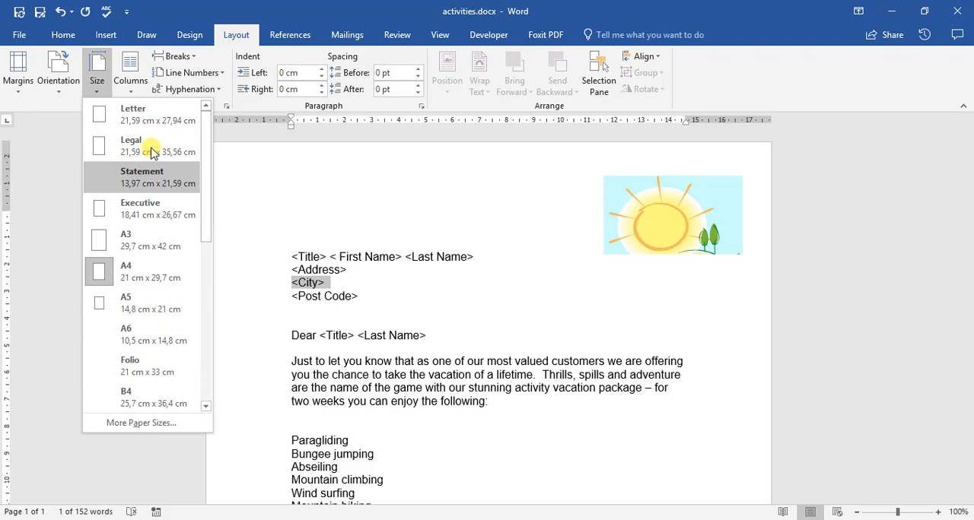
pyautogui.moveTo(160, 170)
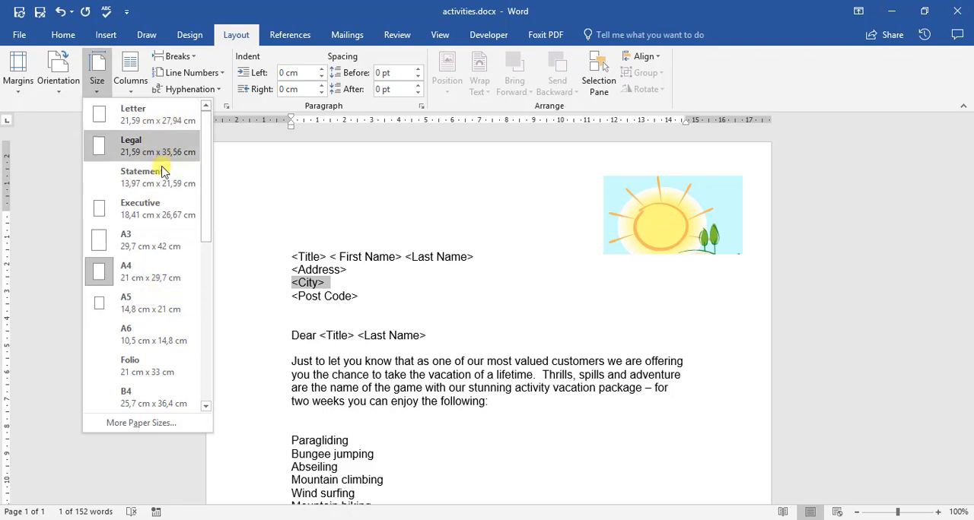
pyautogui.moveTo(125, 395)
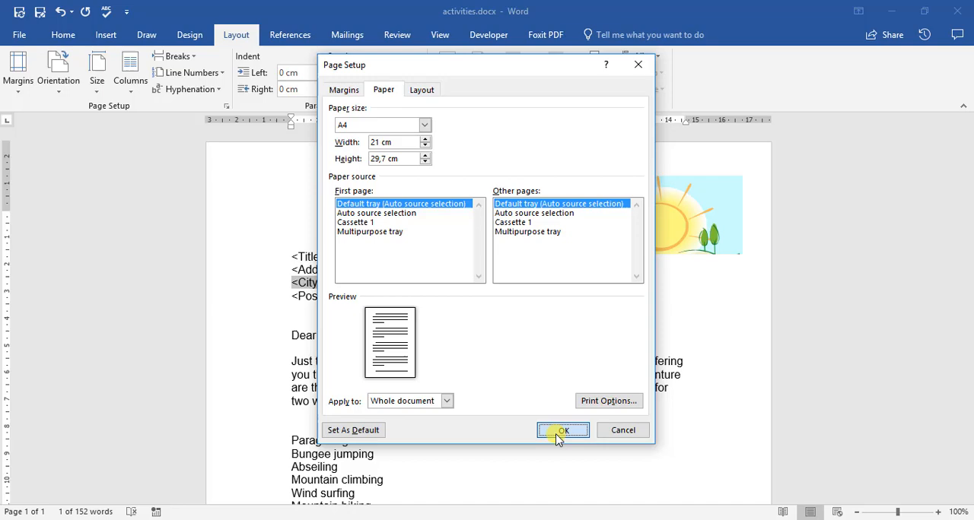
# Apply the smaller paper size, review the two-page result, then restore A4.
pyautogui.click(563, 430)
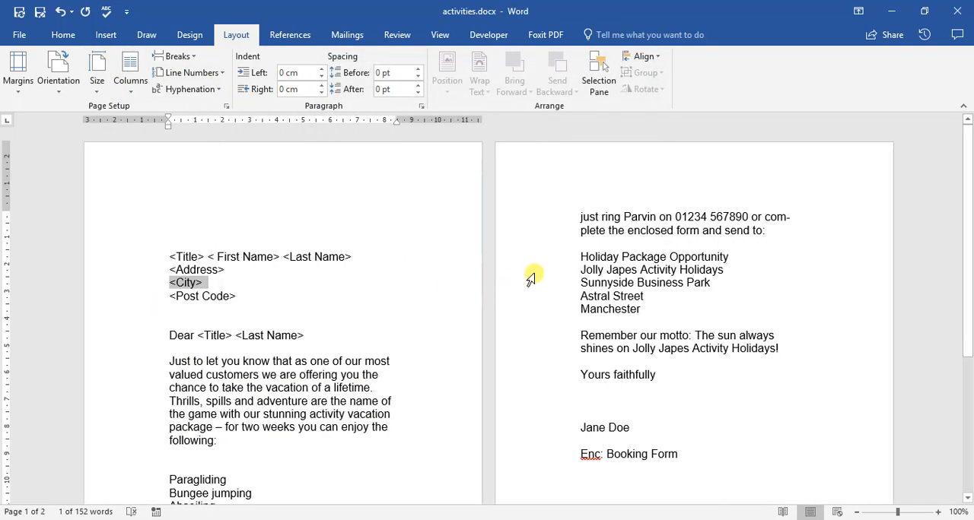
pyautogui.scroll(-3)
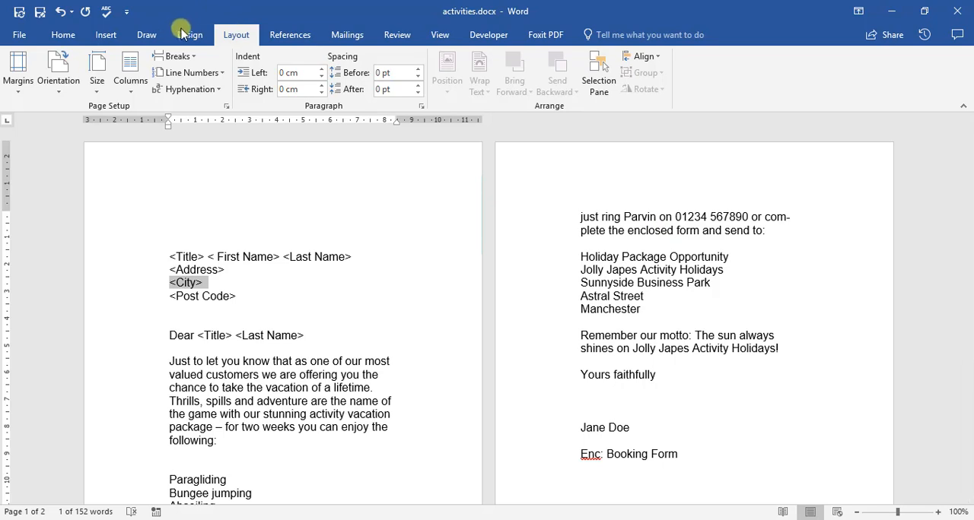
pyautogui.click(97, 68)
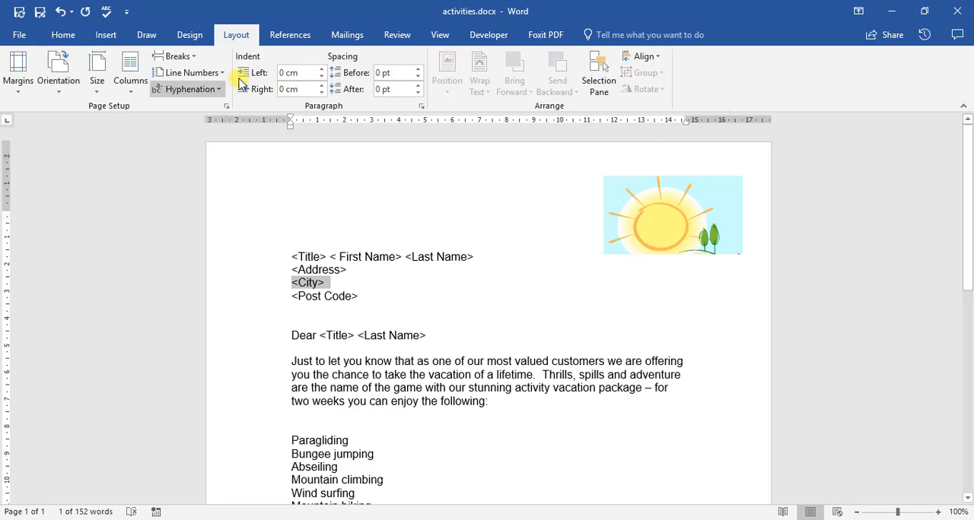
pyautogui.moveTo(144, 167)
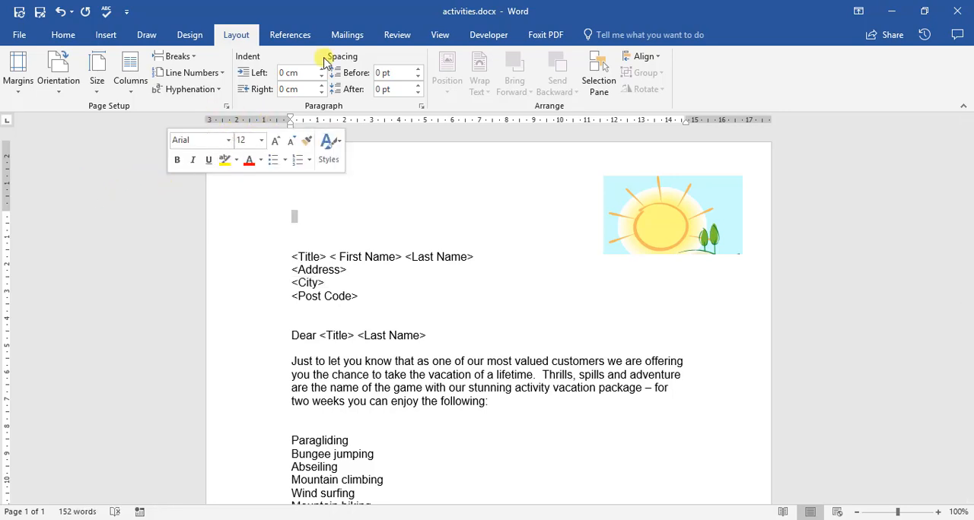
pyautogui.click(440, 34)
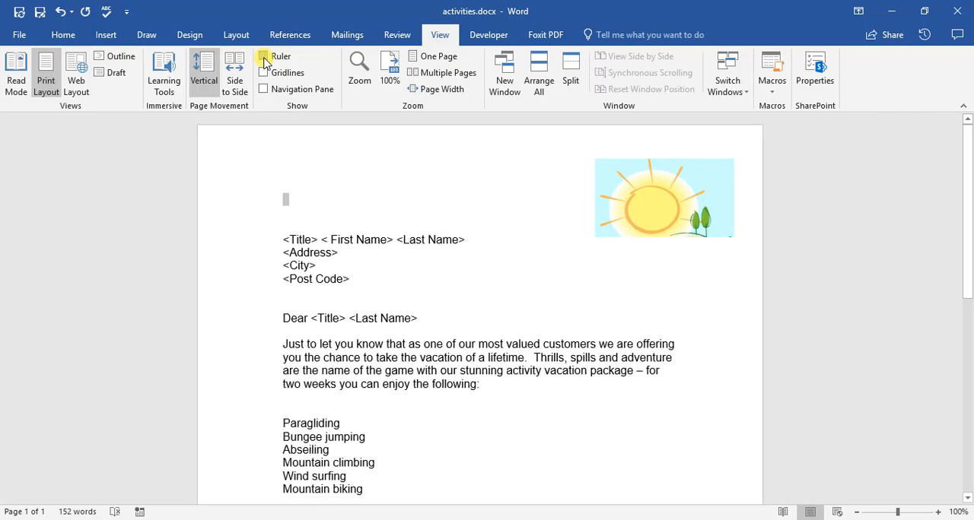
pyautogui.click(263, 55)
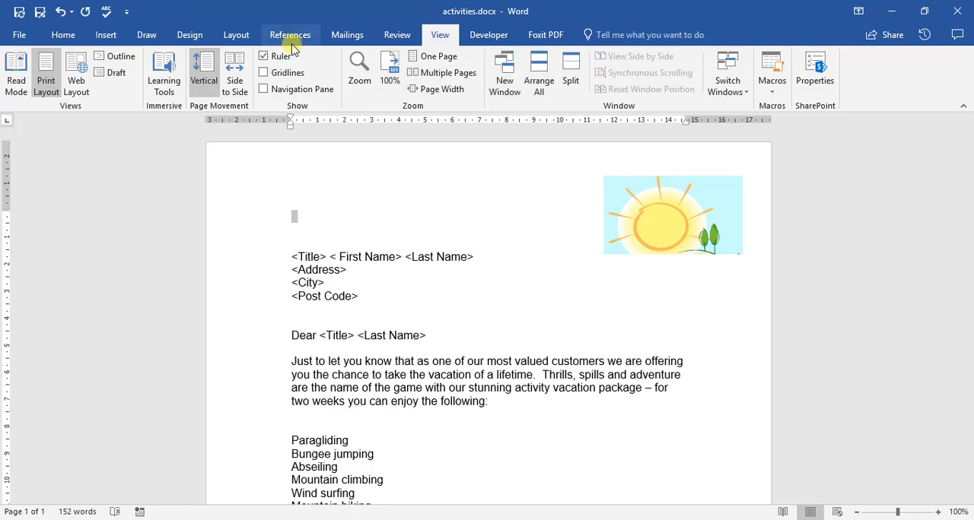
pyautogui.click(236, 34)
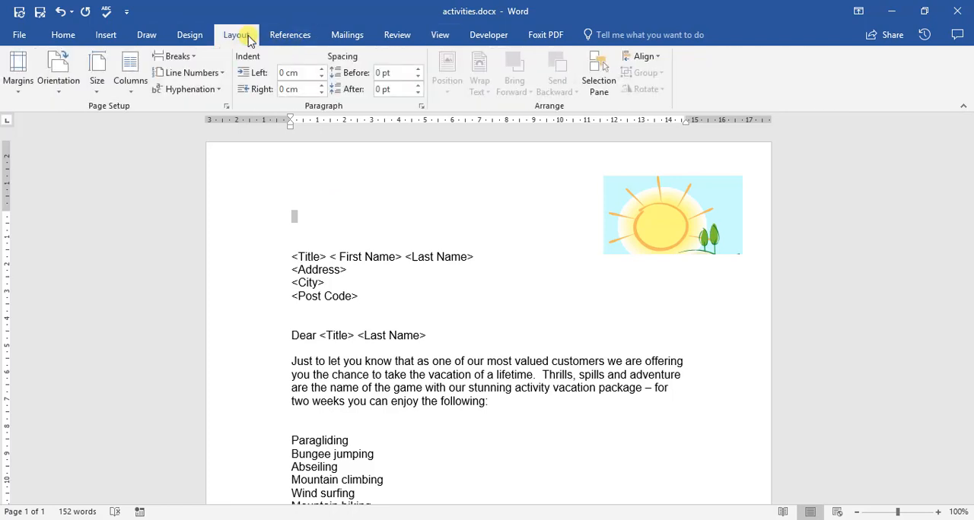
# Open the Margins presets dropdown on the Layout tab.
pyautogui.click(17, 68)
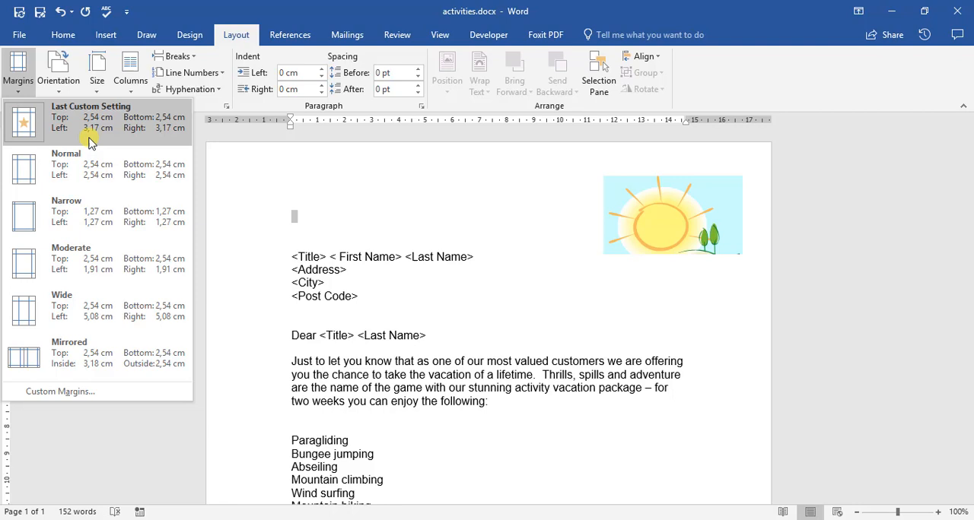
pyautogui.moveTo(87, 164)
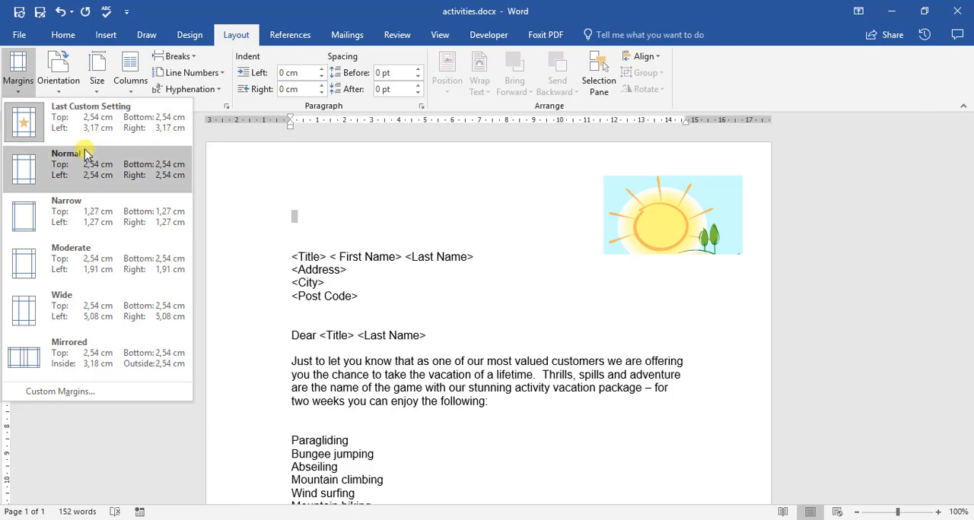